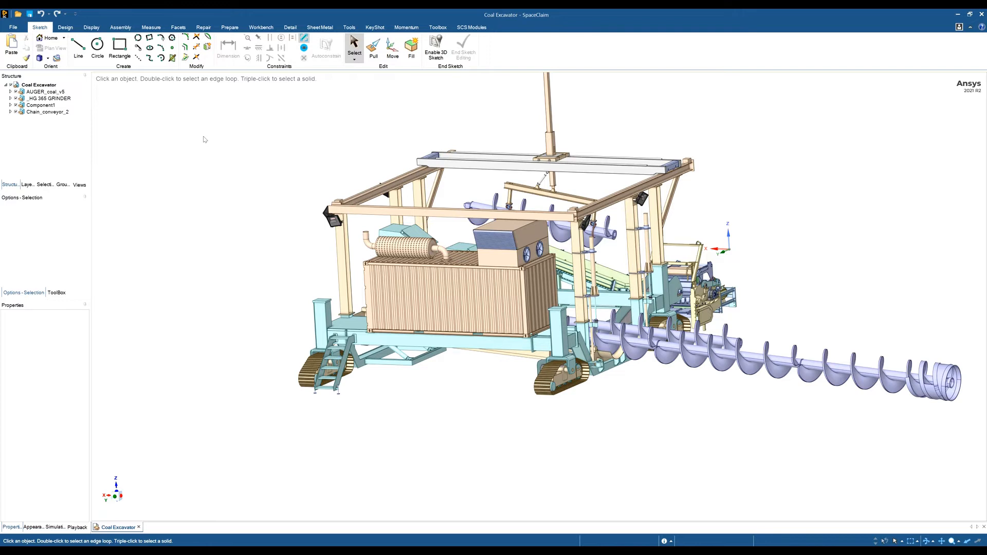
mouse_move(198, 124)
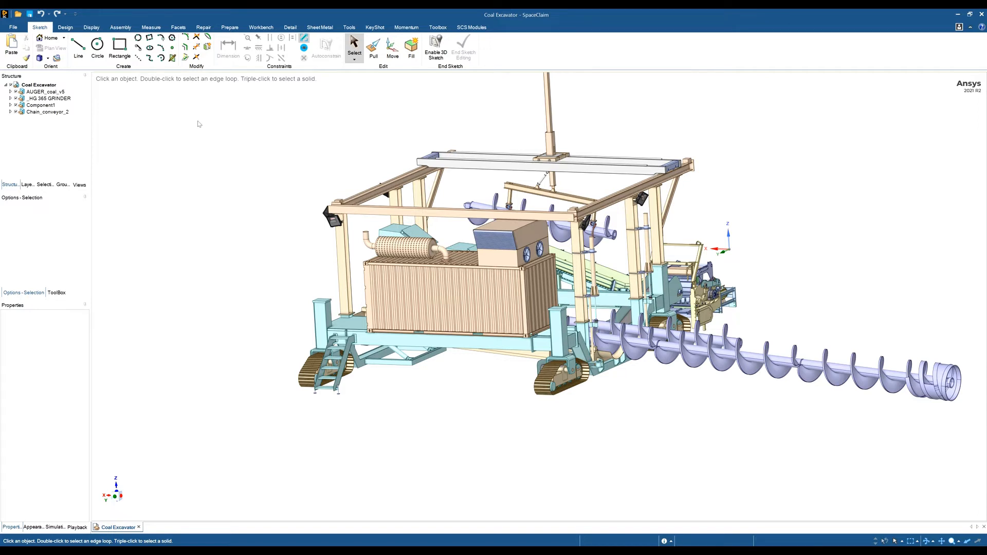
- Activate the Pull tool and toggle the Chain_conveyor_2 component's visibility off and back on
left_click(374, 47)
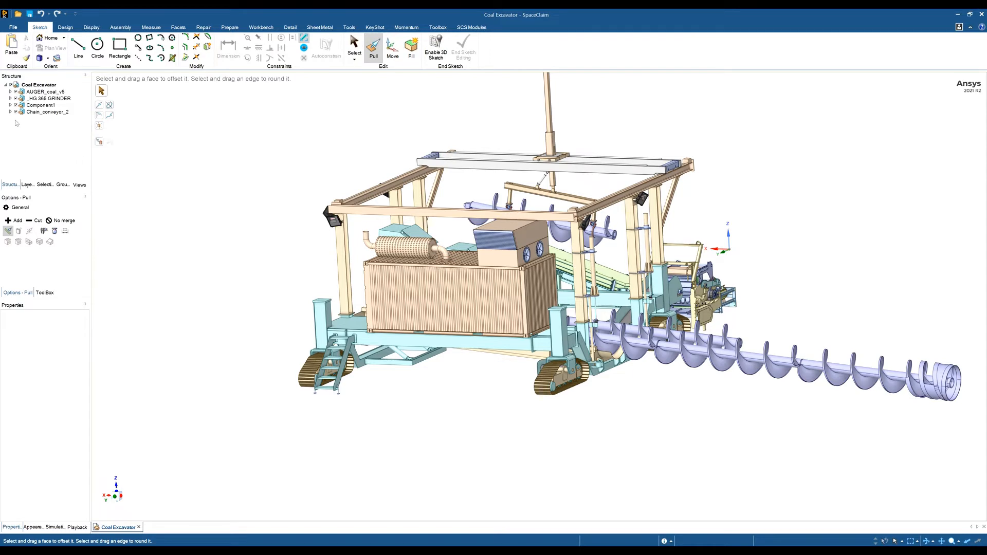
left_click(43, 91)
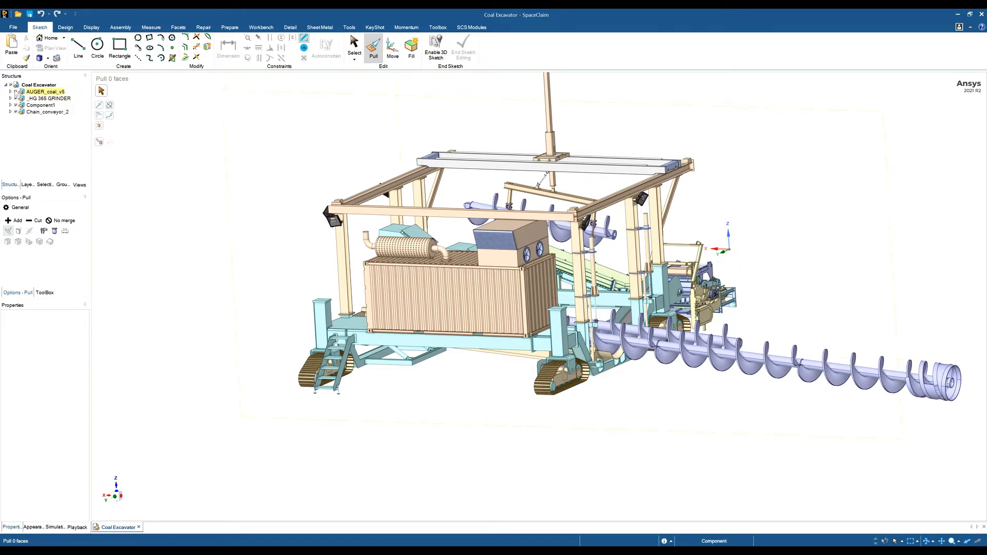
left_click(47, 111)
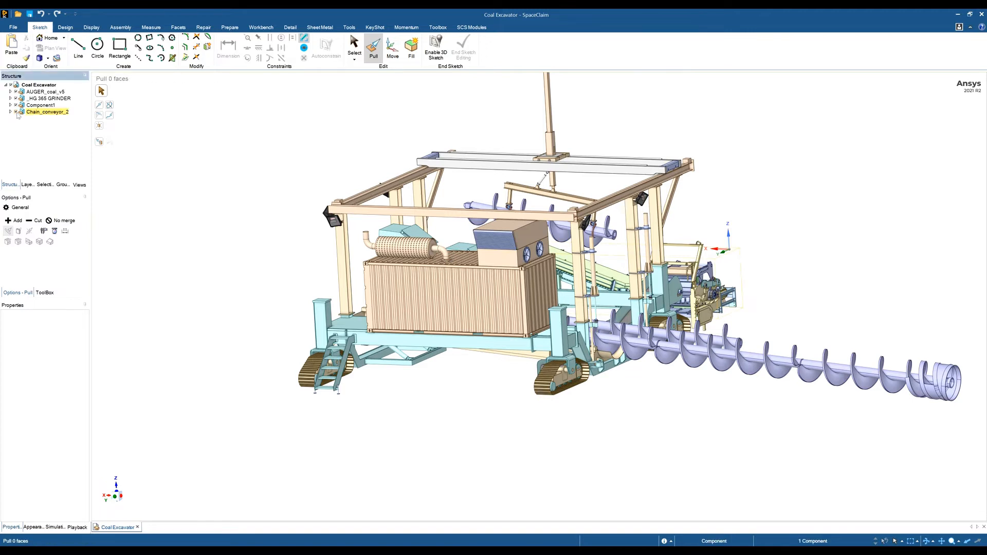
left_click(46, 111)
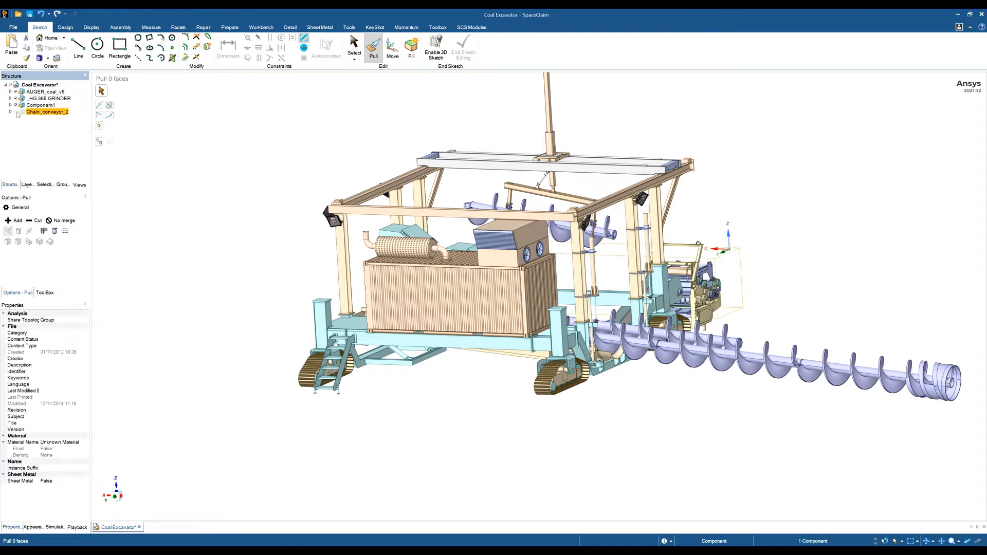
left_click(44, 112)
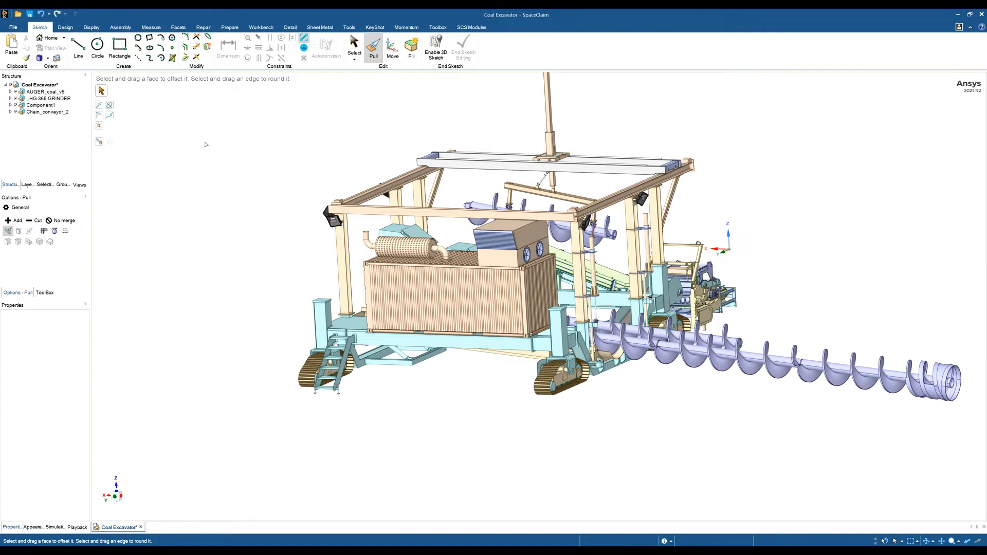
mouse_move(200, 193)
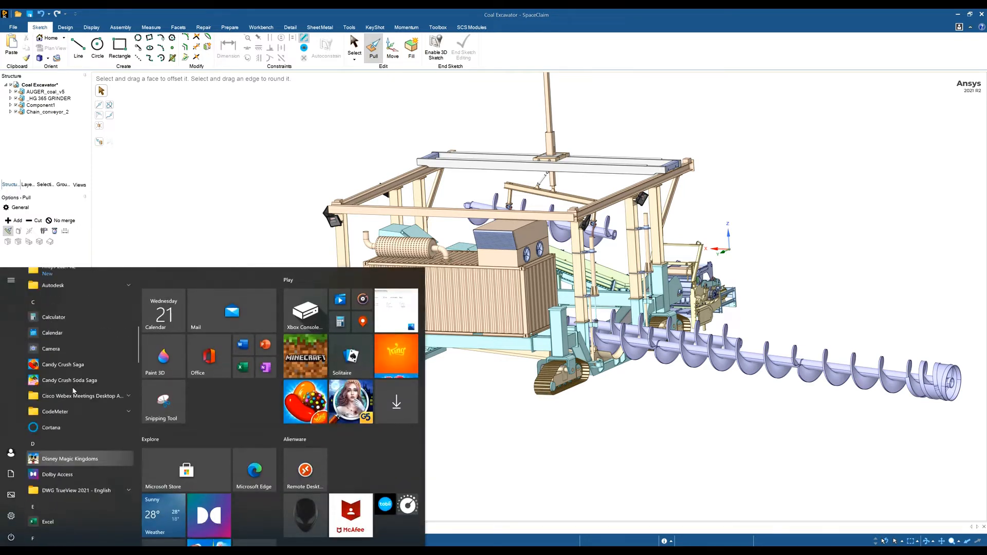
- From the Start menu entry for SpaceClaim 2021 R2, show its shortcut's file location in File Explorer
scroll("down", 3)
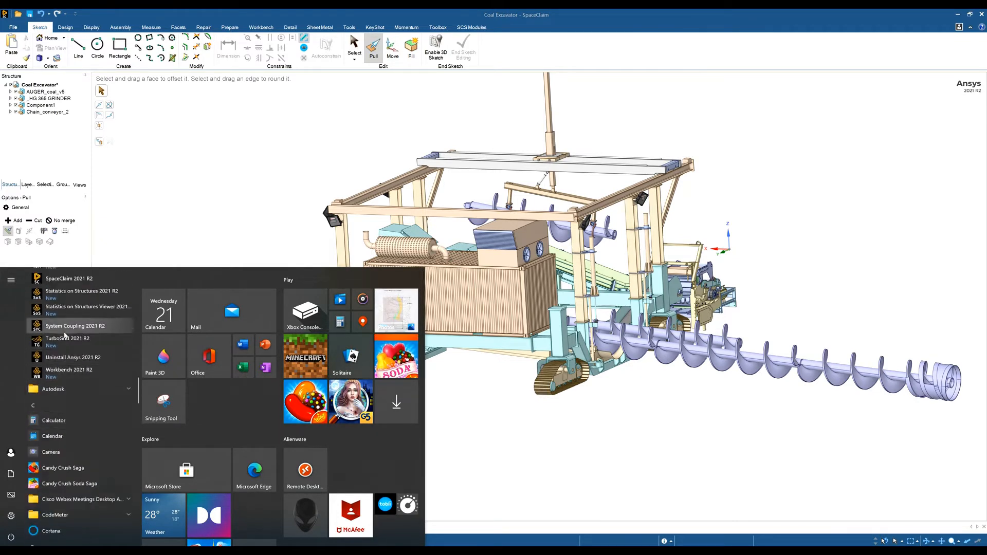
right_click(69, 326)
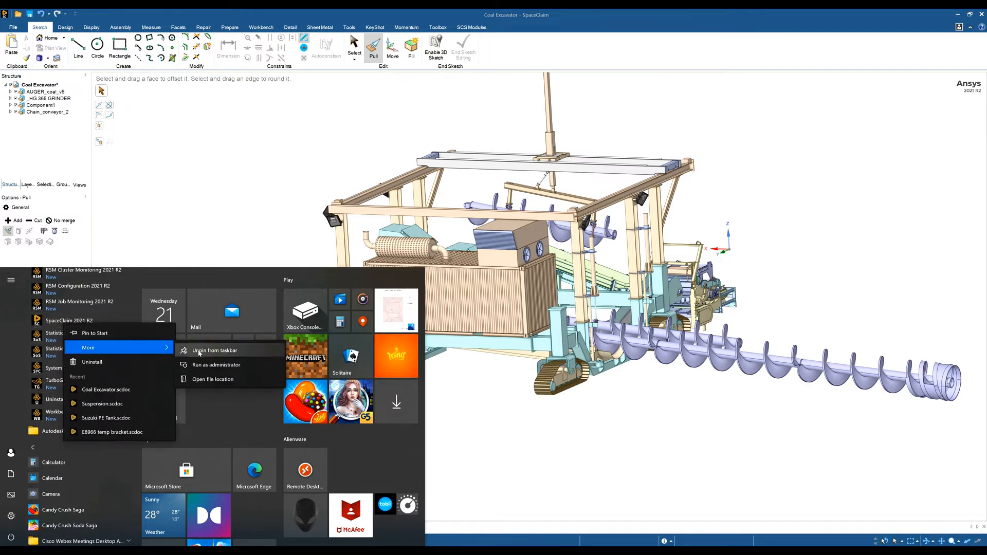
left_click(212, 379)
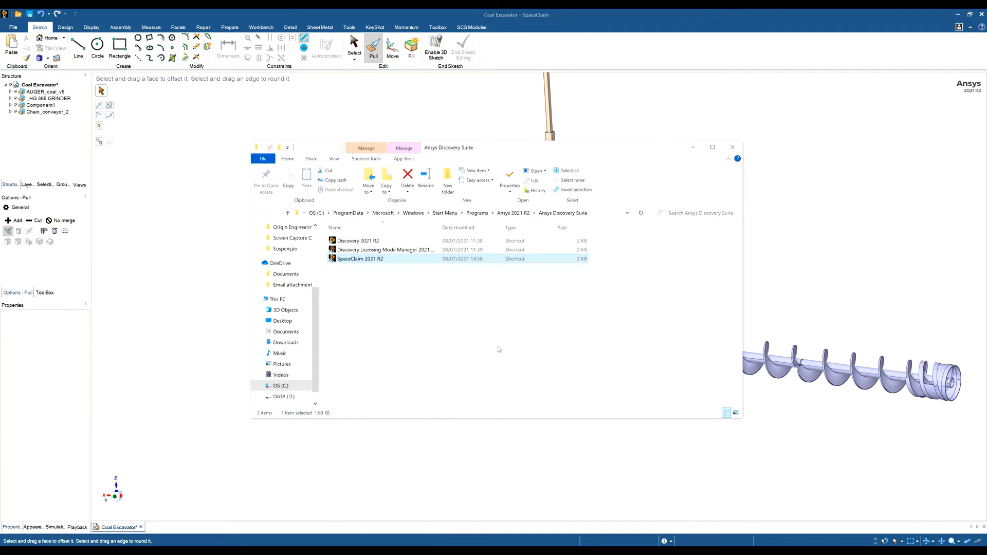
mouse_move(355, 284)
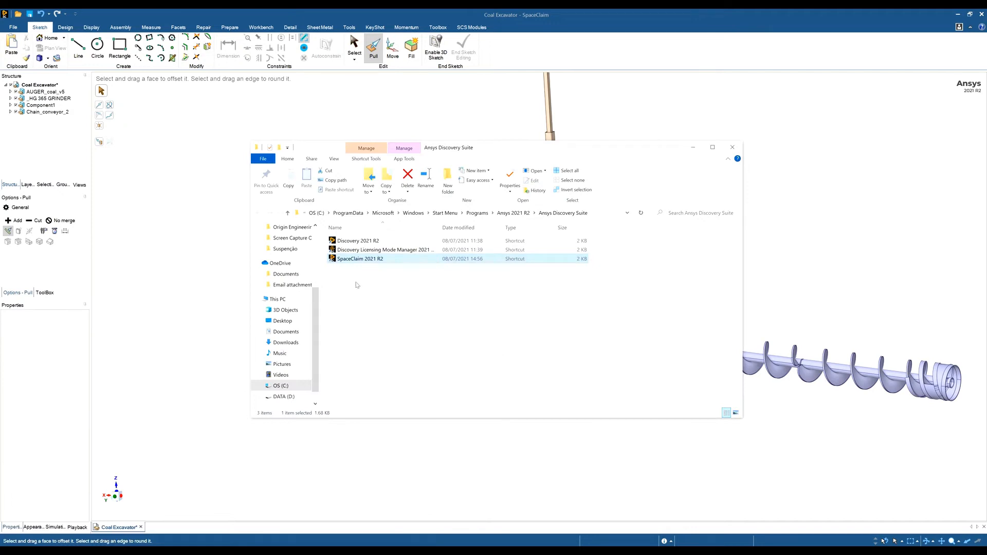
mouse_move(355, 262)
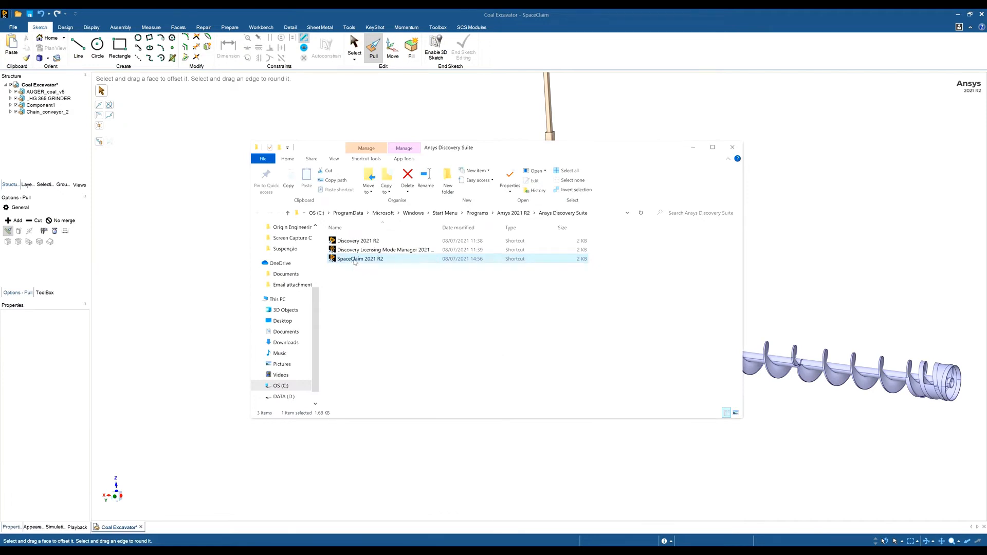
- Bring up the SpaceClaim 2021 R2 shortcut's Properties on Compatibility and its high DPI settings dialog
right_click(359, 259)
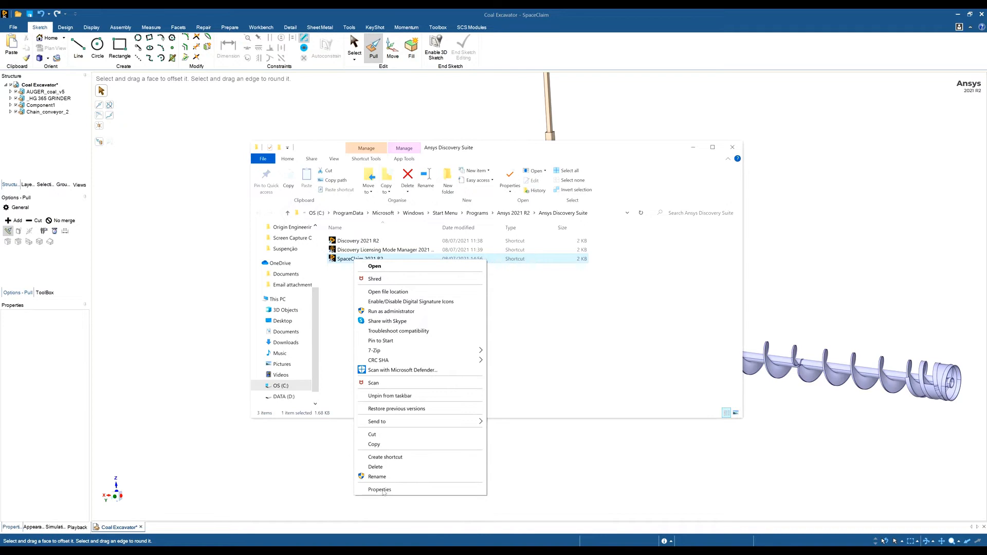
left_click(380, 490)
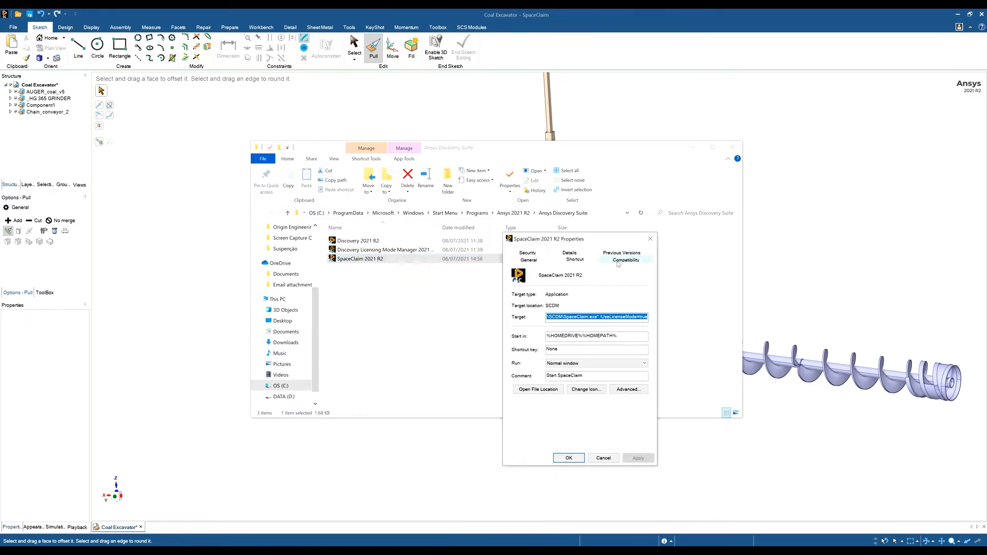
left_click(624, 256)
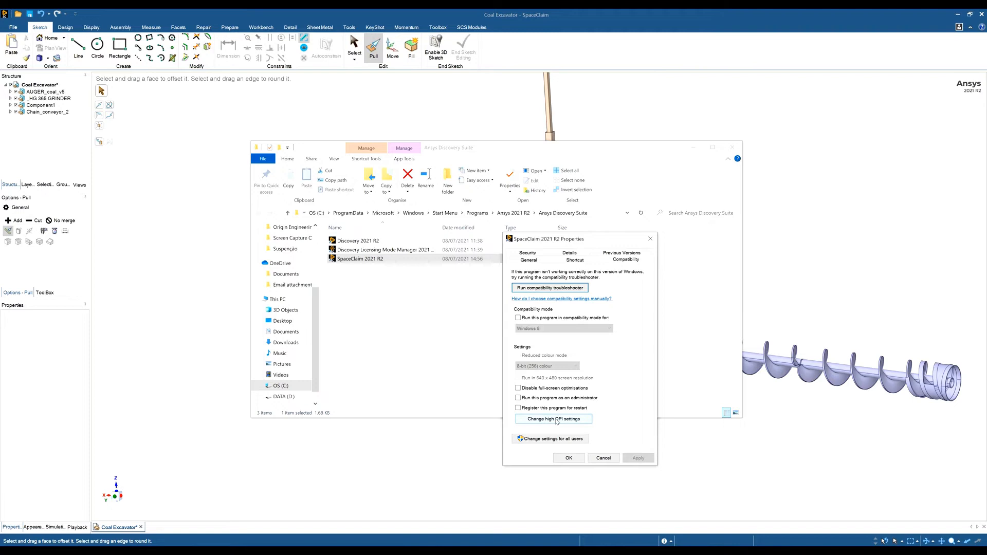
left_click(553, 418)
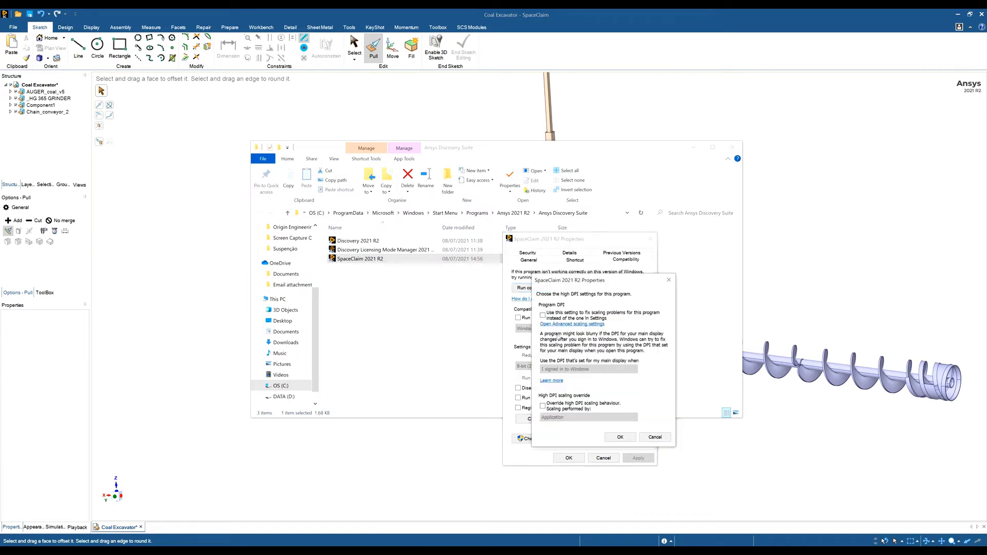
- Fix scaling using the DPI from when the program opens and override high DPI scaling behaviour
left_click(542, 314)
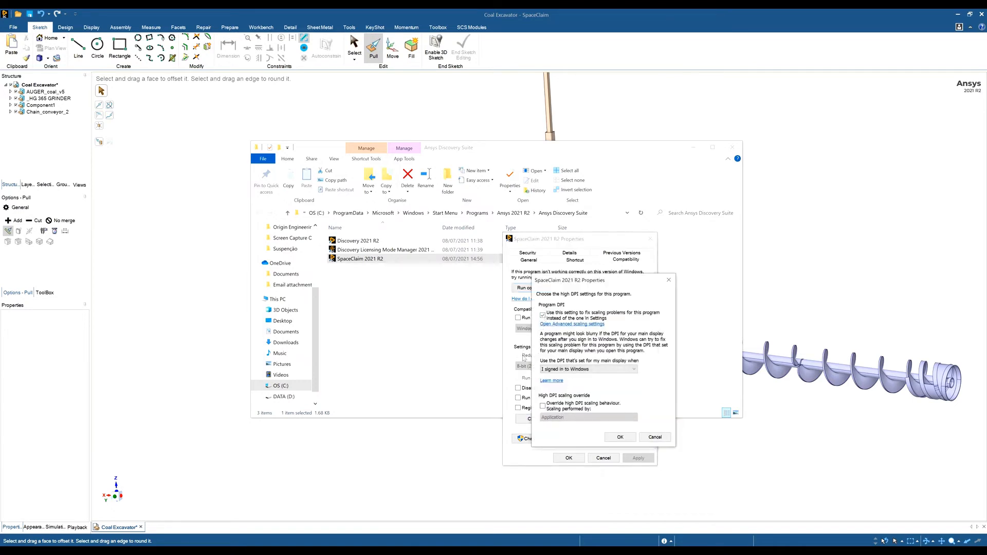
left_click(542, 403)
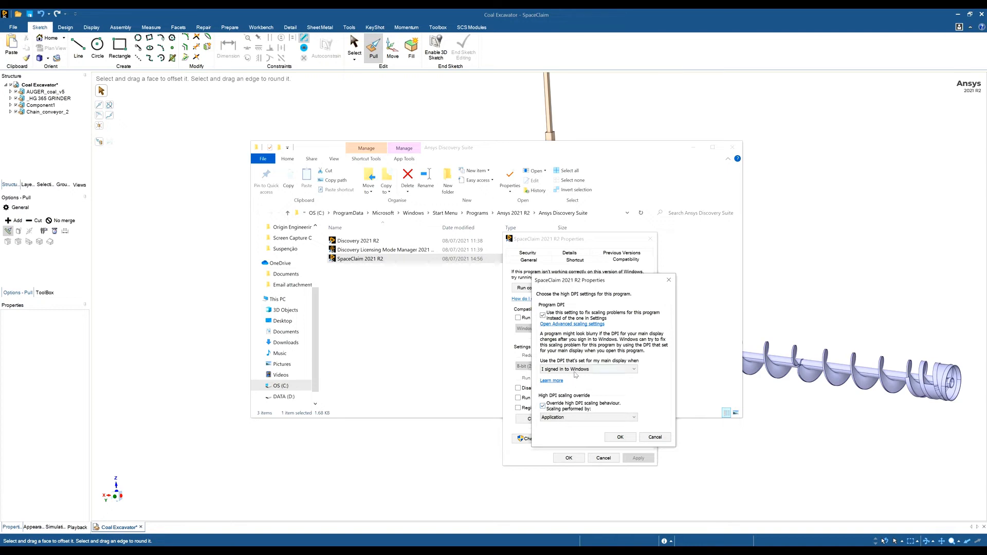
left_click(586, 369)
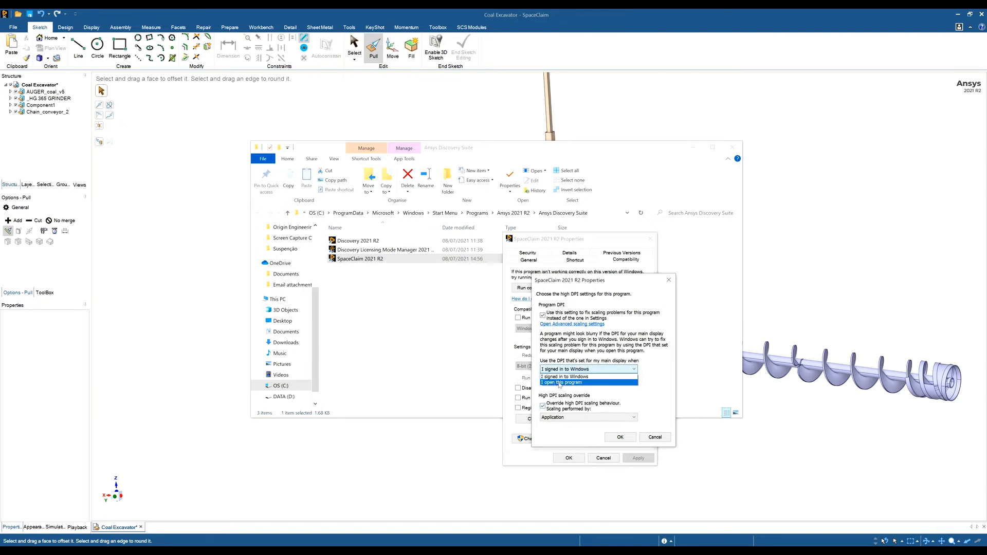
left_click(563, 382)
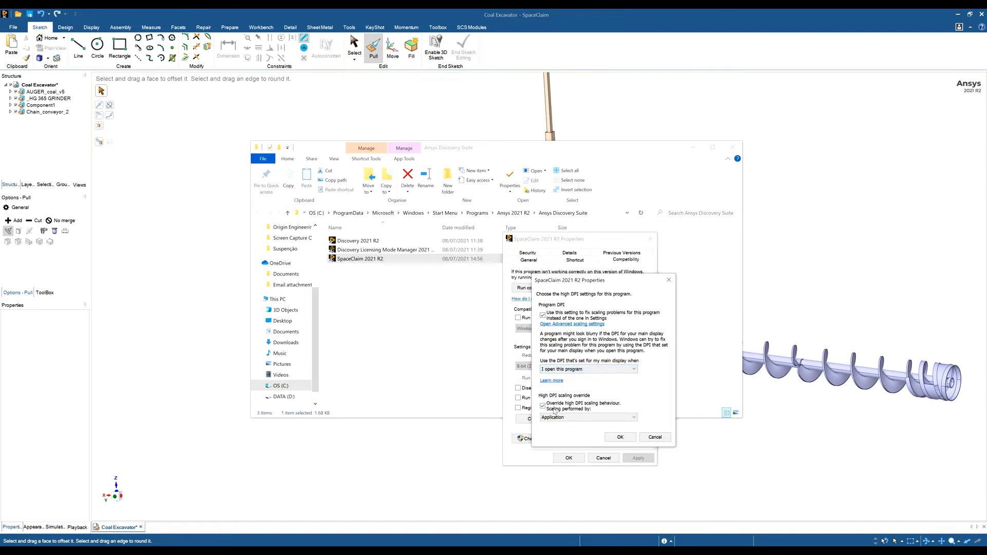
left_click(587, 416)
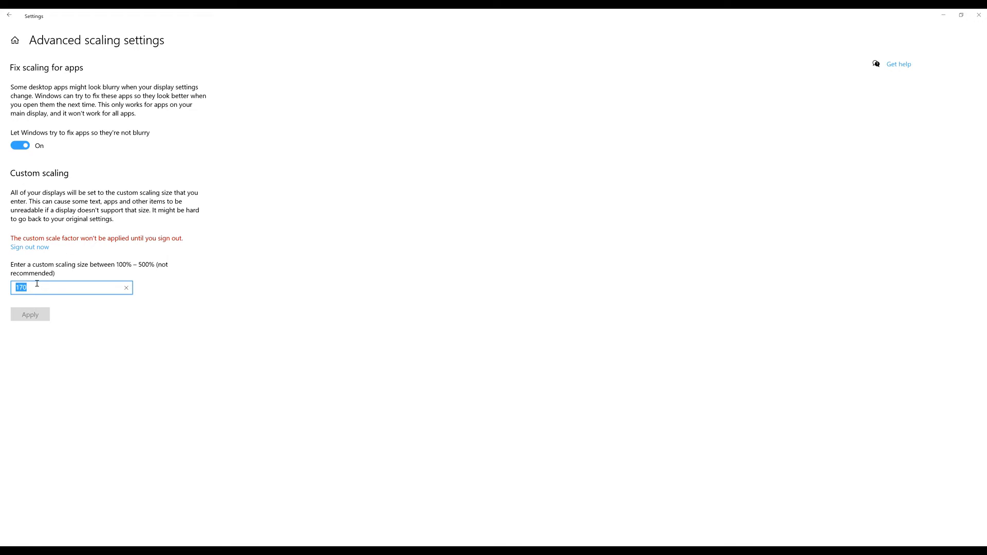
- Enter 160 as the custom scaling size in Windows Advanced scaling settings
type("160")
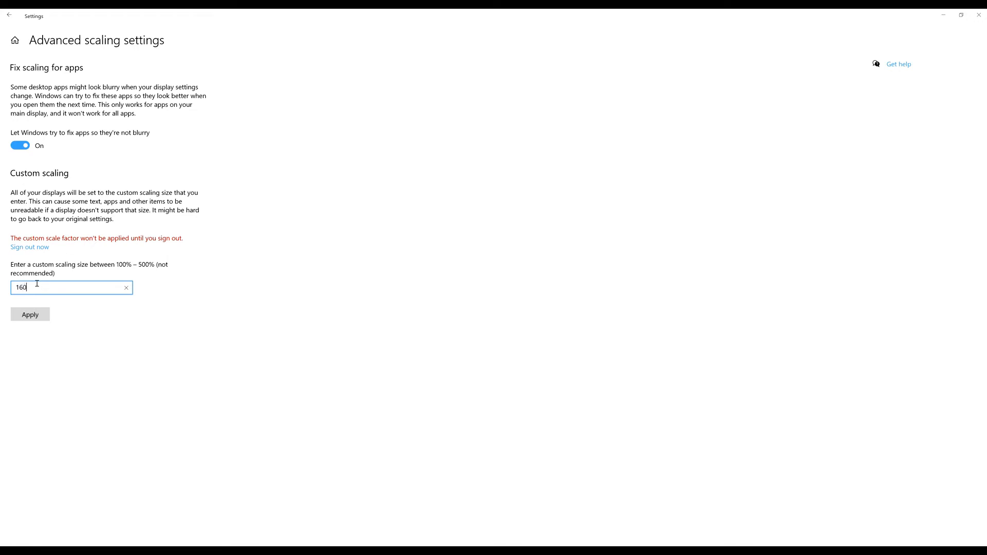
mouse_move(54, 284)
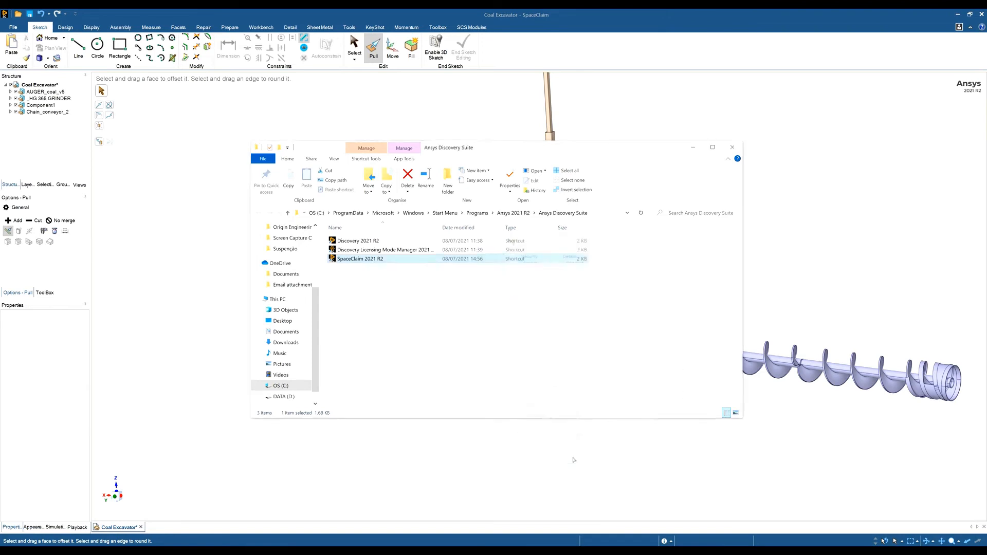
- Close SpaceClaim without saving the Coal Excavator changes so it restarts with new scaling
left_click(732, 147)
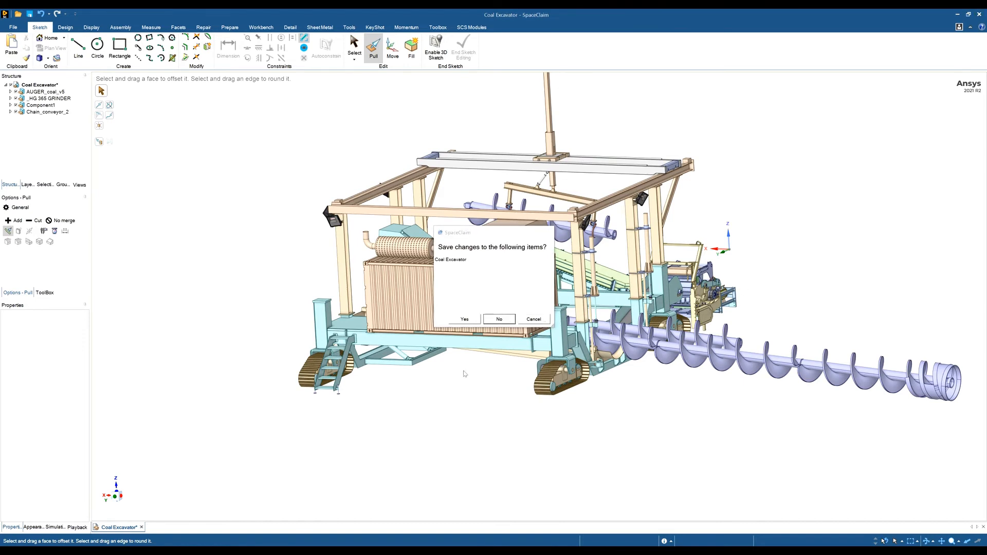
left_click(498, 319)
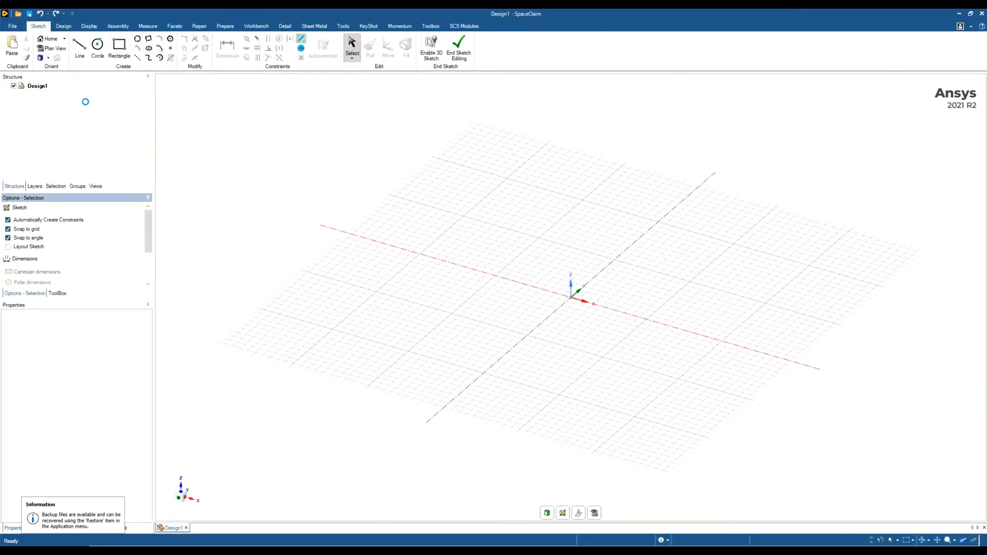
- Reopen Combine.scdoc from Recent Documents and hide its pins component in the Structure tree
left_click(11, 25)
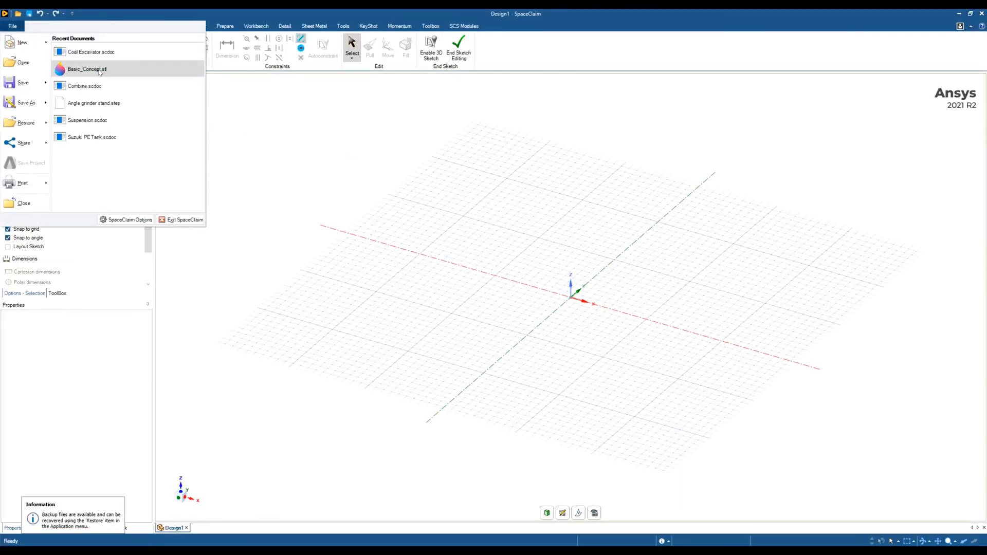
mouse_move(87, 120)
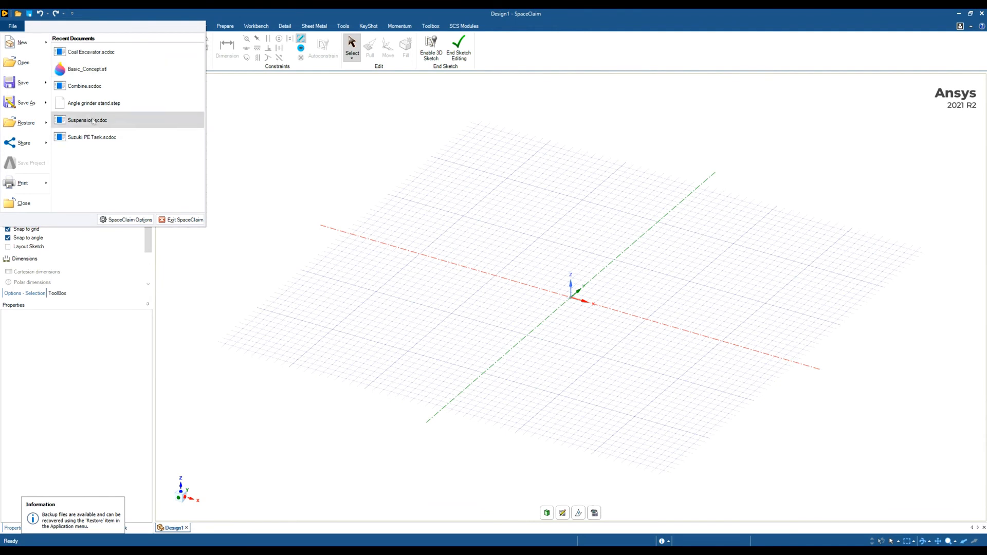
left_click(12, 25)
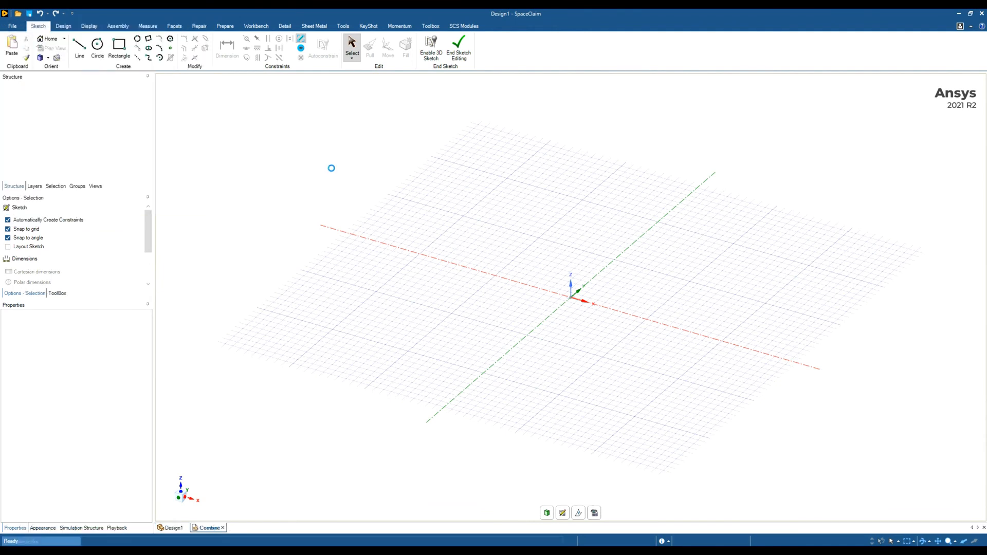
left_click(209, 528)
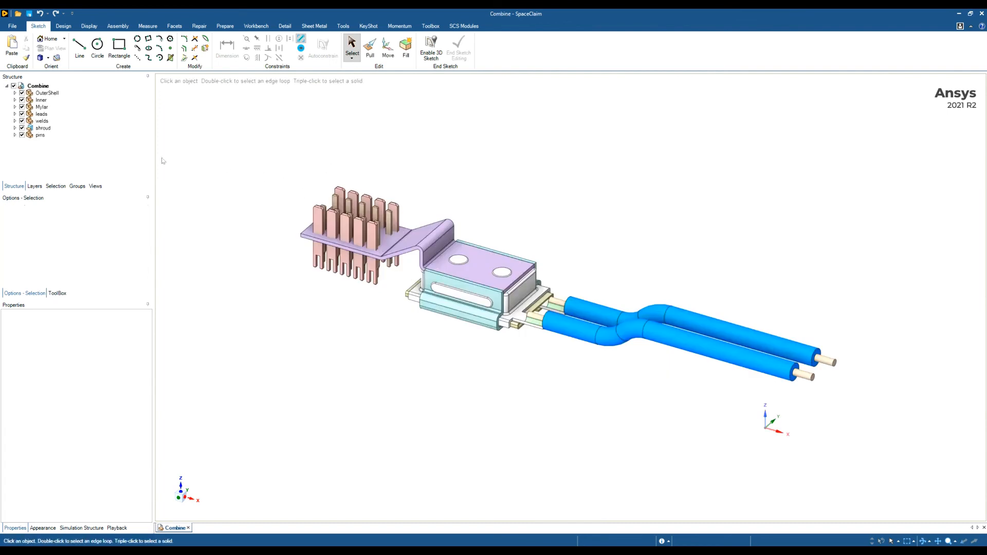
left_click(21, 134)
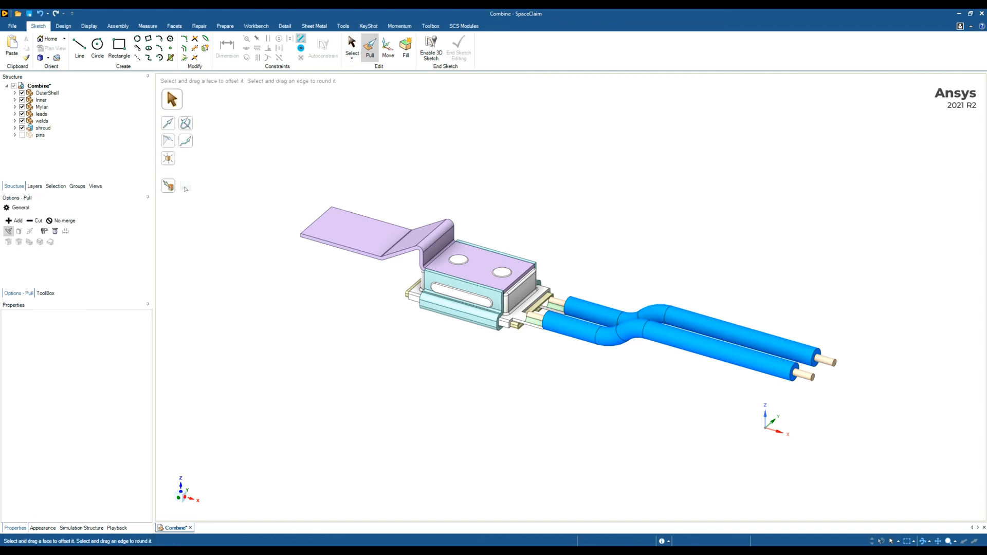
mouse_move(269, 172)
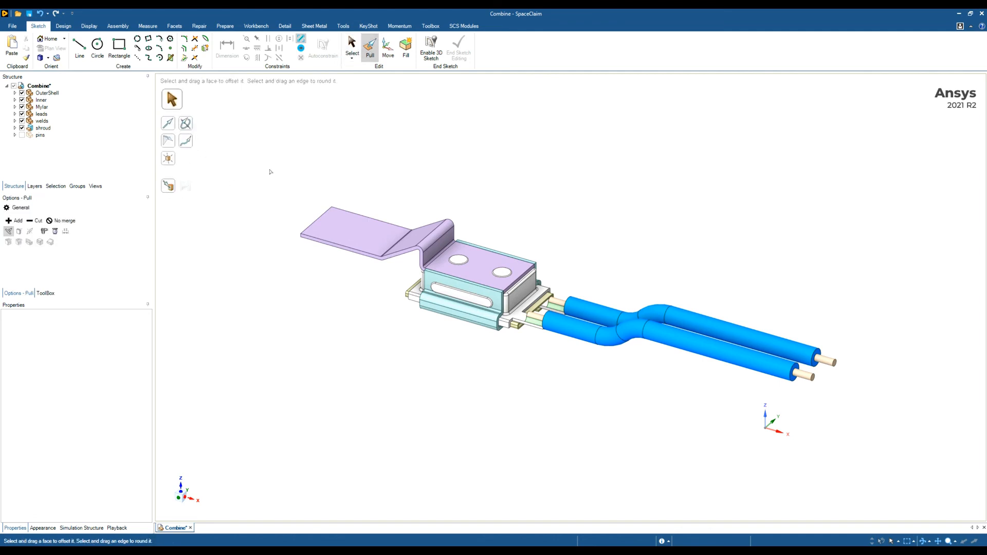